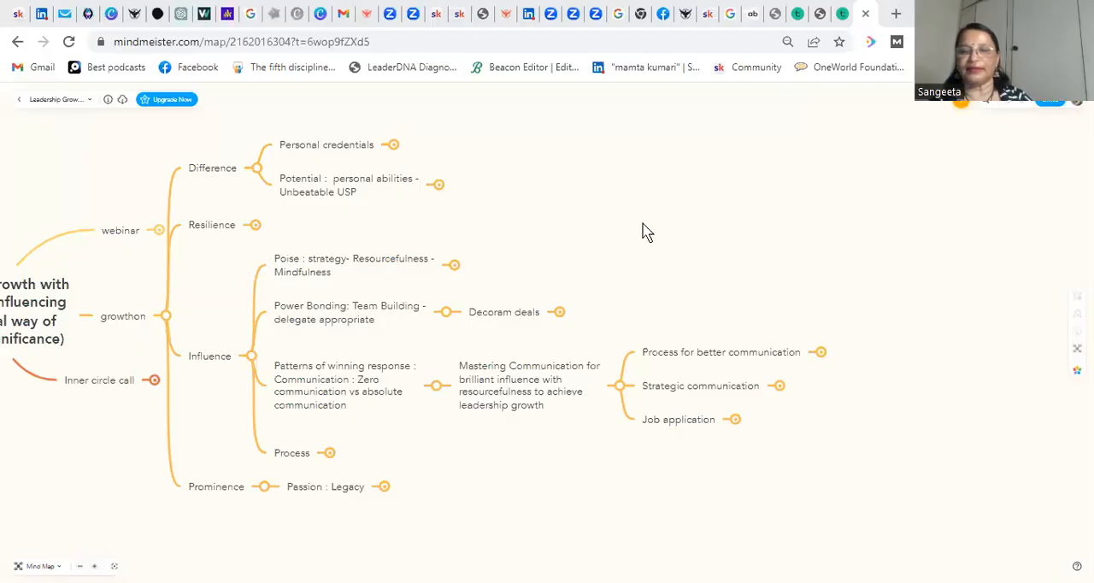
pyautogui.moveTo(930, 408)
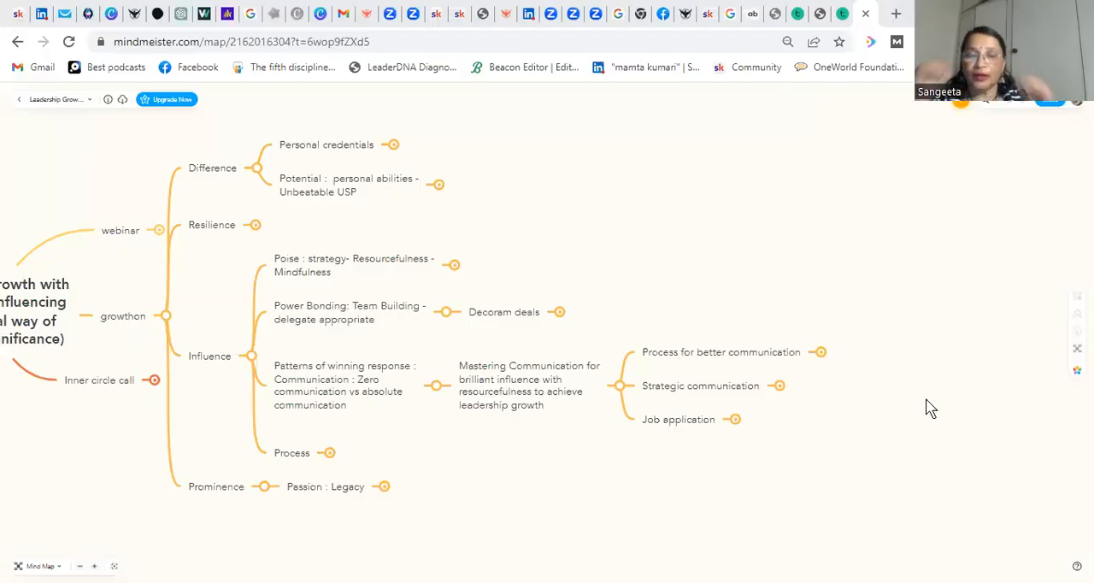
pyautogui.moveTo(952, 443)
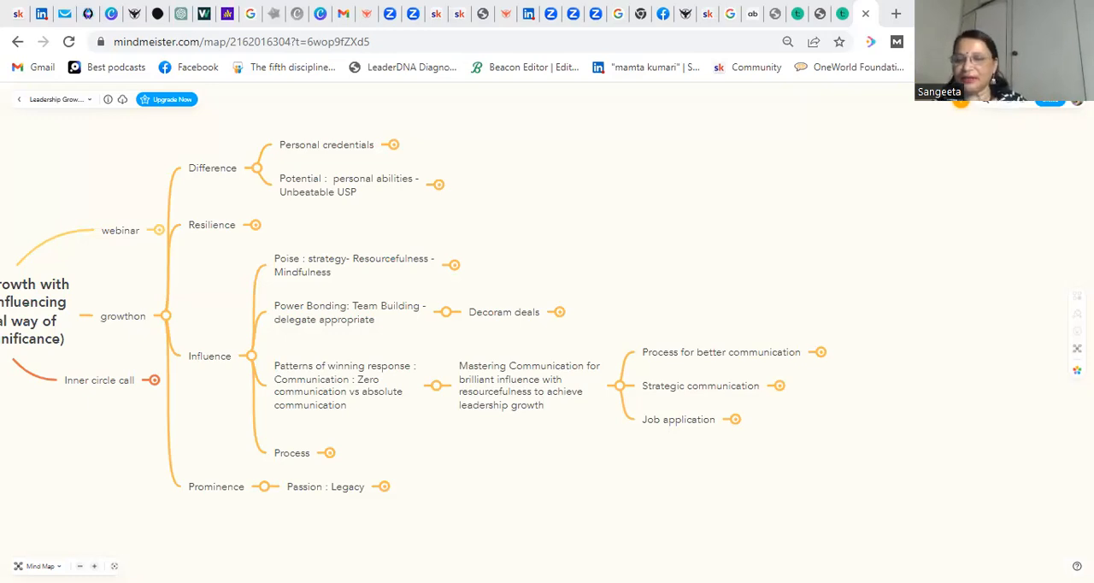
pyautogui.moveTo(624, 421)
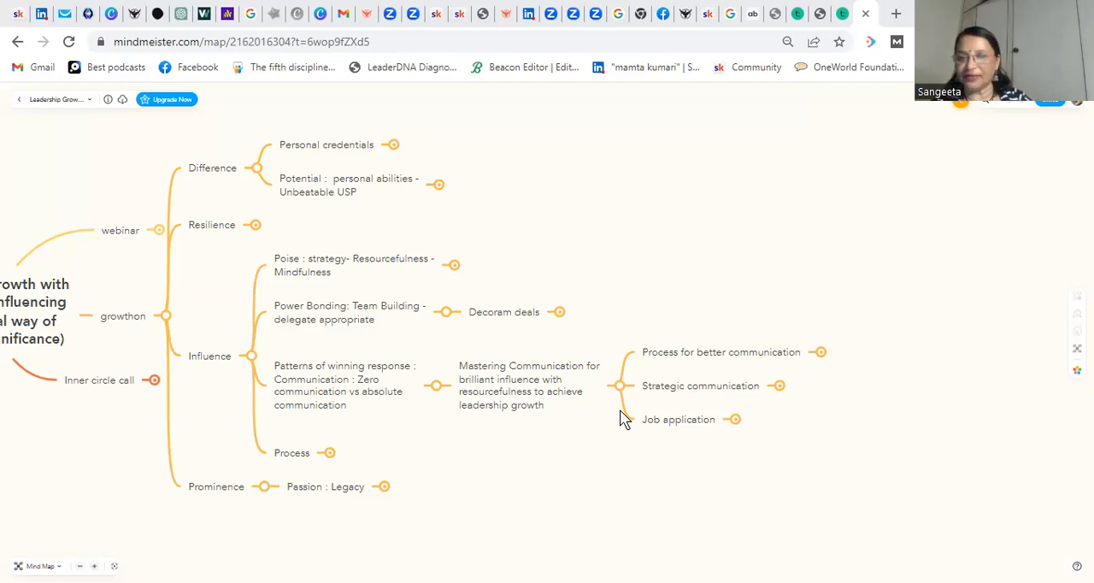
pyautogui.moveTo(779, 389)
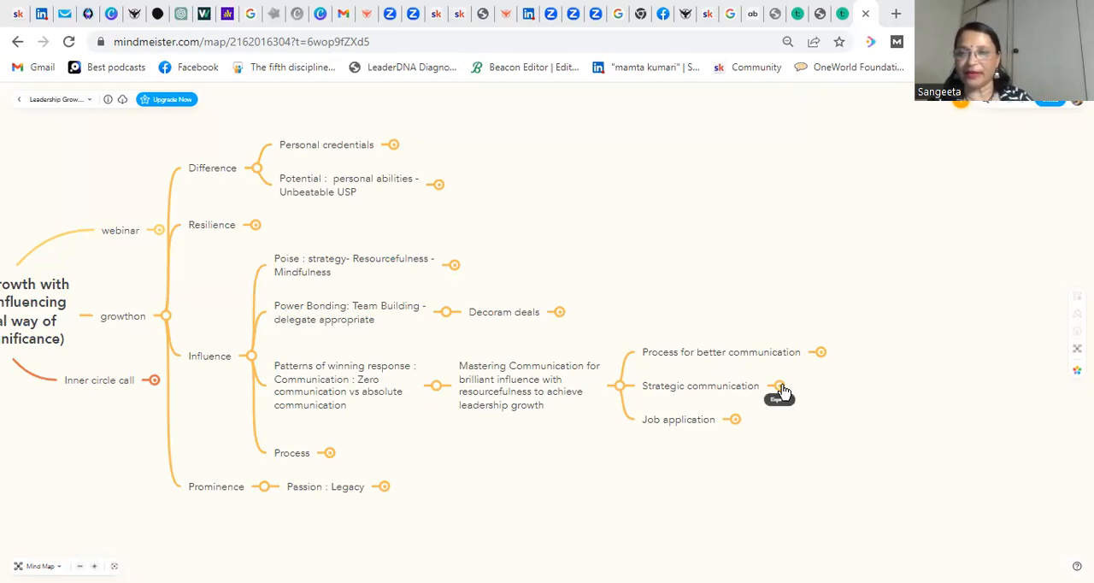
# Step: Expand Strategic communication to reveal its seven subtopics, from Response to 6M strategy
pyautogui.click(778, 385)
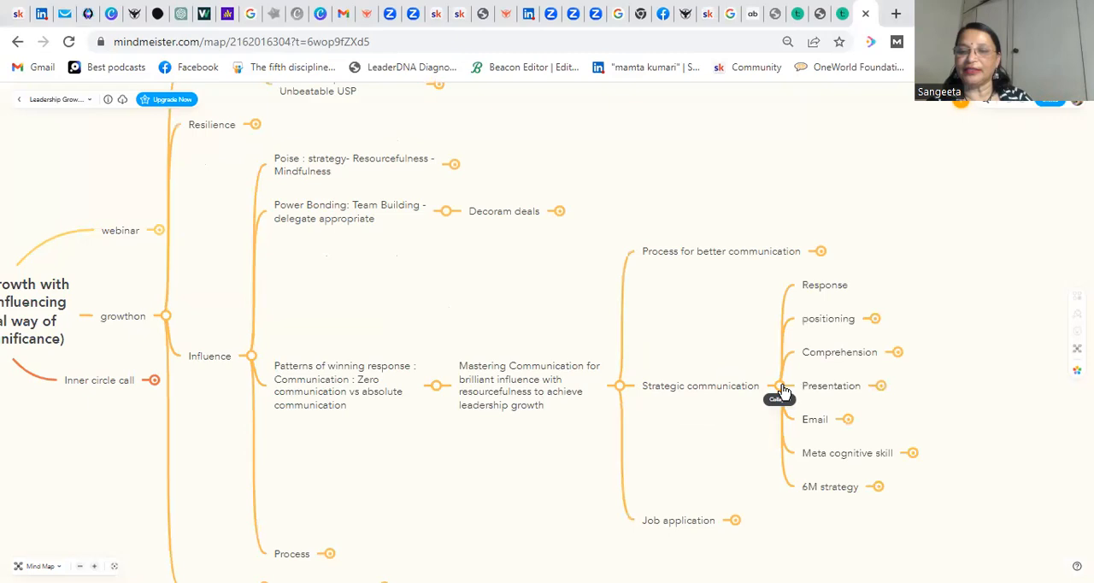
pyautogui.moveTo(701, 331)
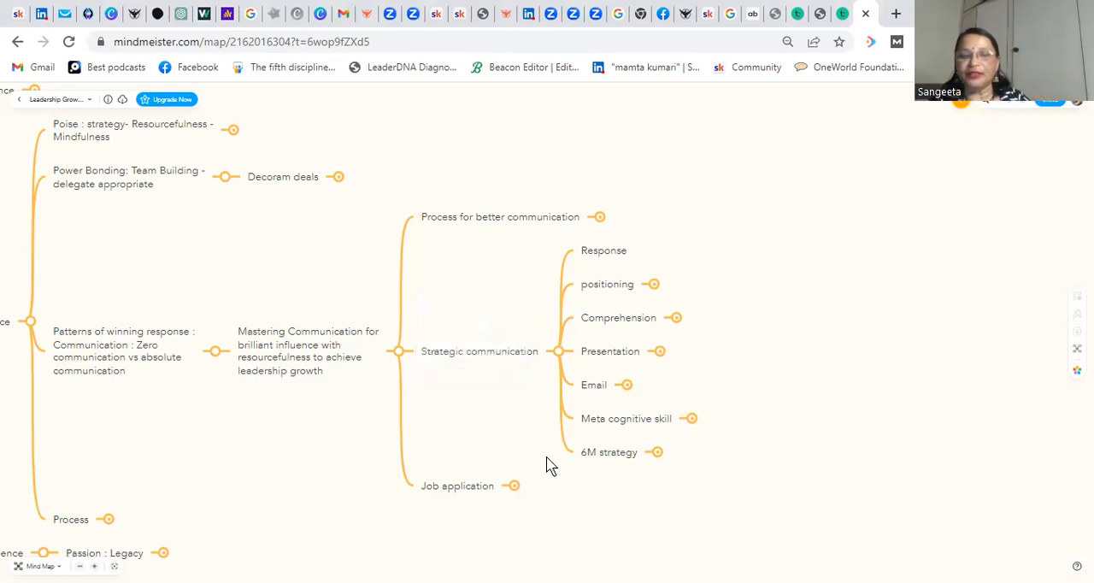
pyautogui.moveTo(453, 408)
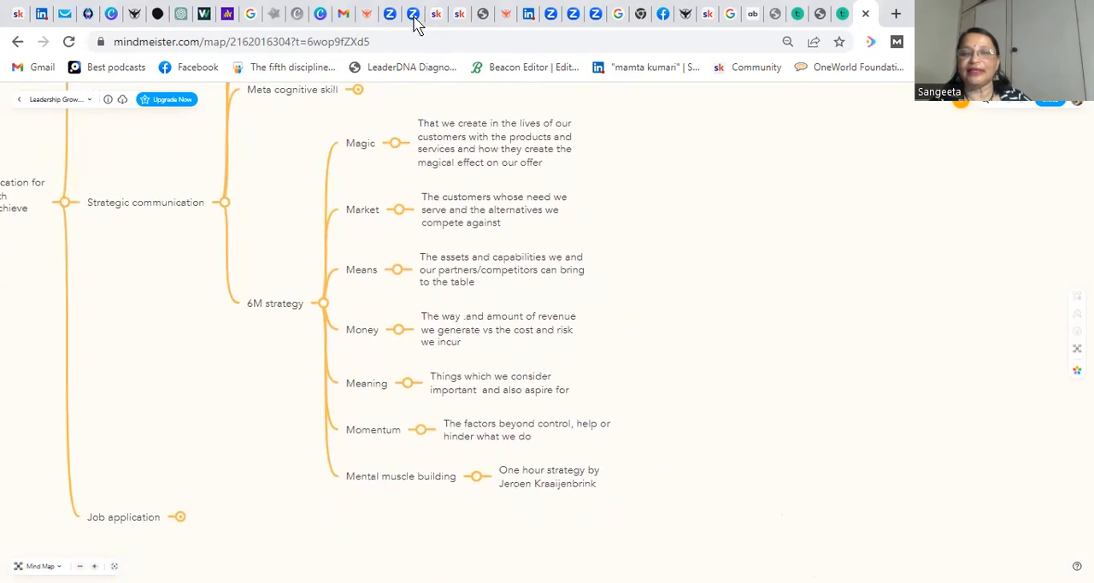
pyautogui.moveTo(413, 14)
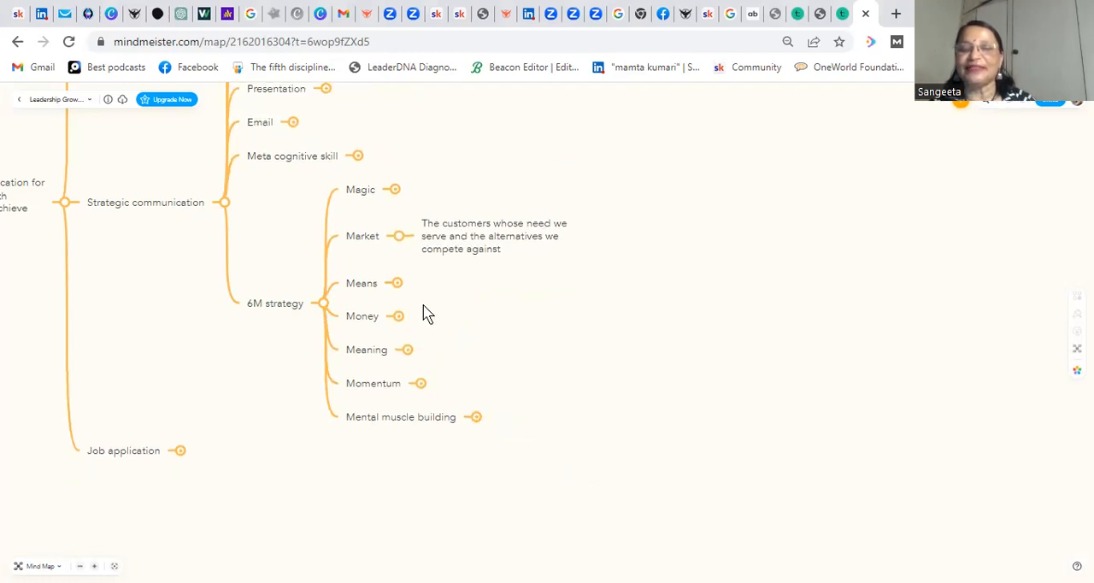
pyautogui.moveTo(547, 307)
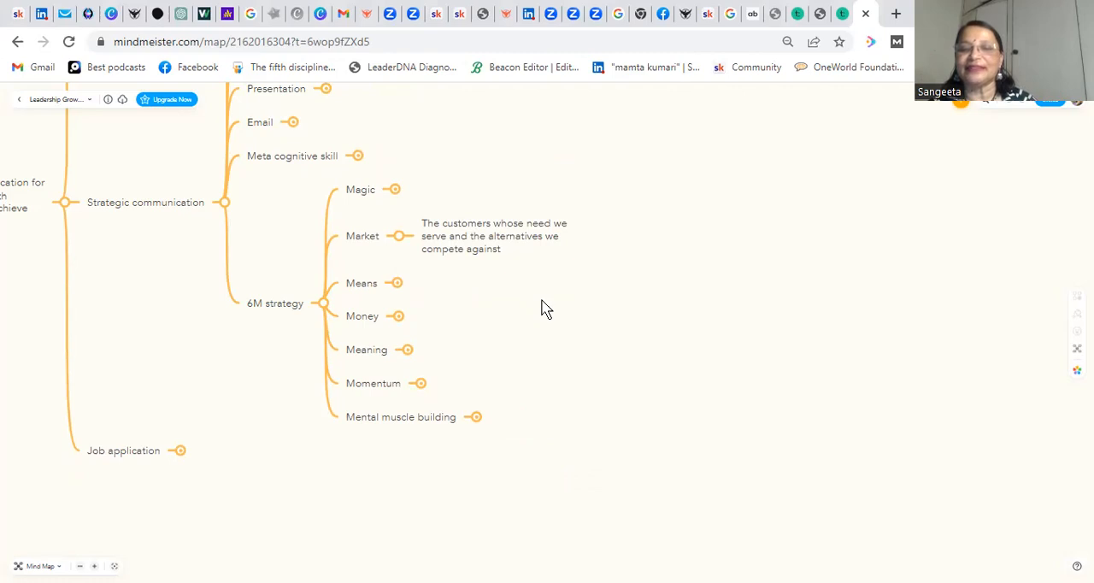
pyautogui.moveTo(620, 342)
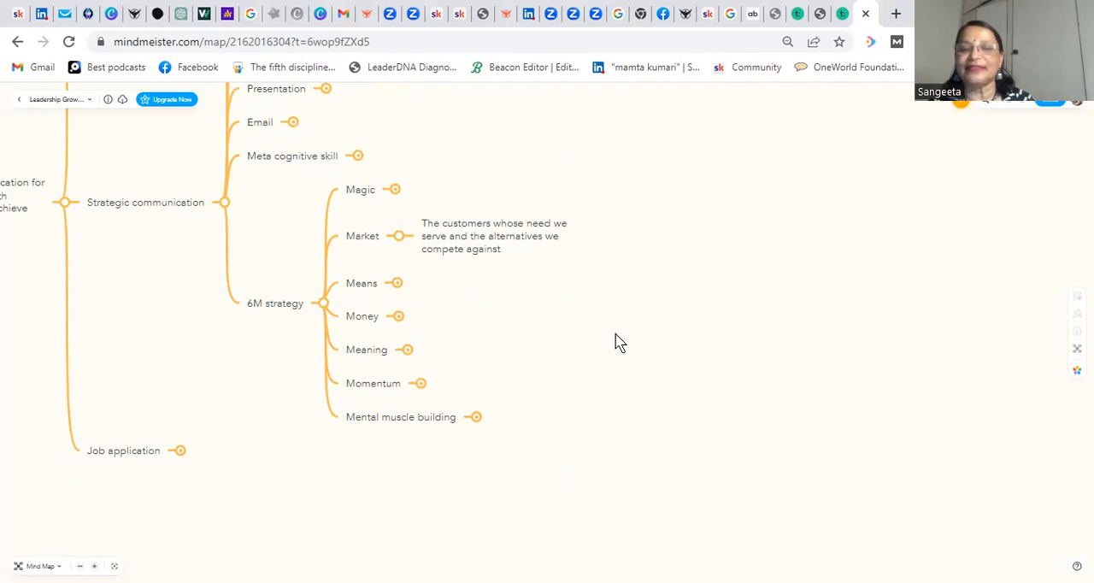
pyautogui.moveTo(749, 380)
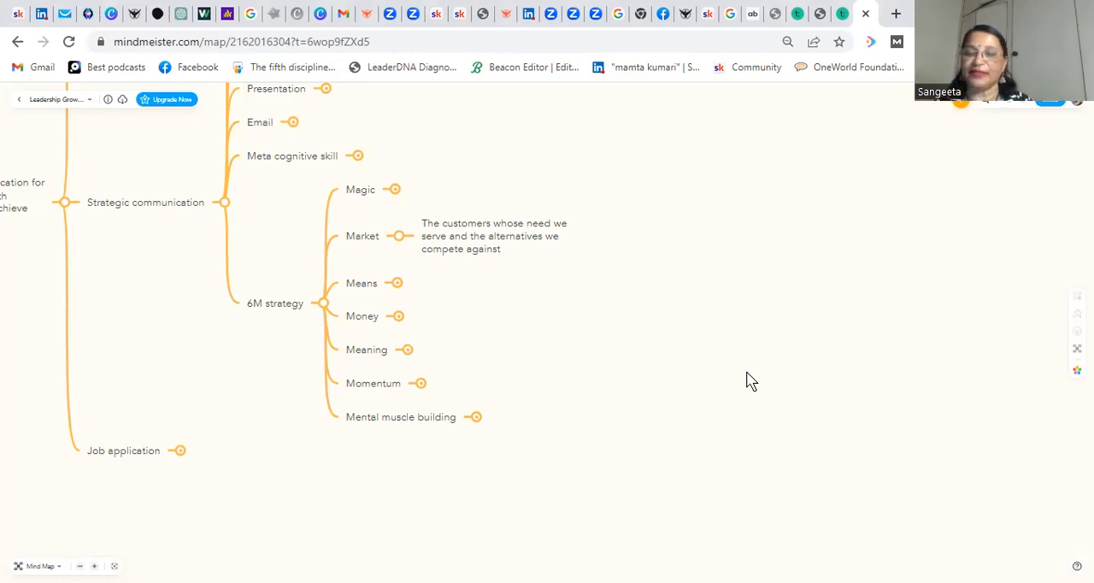
pyautogui.moveTo(395, 239)
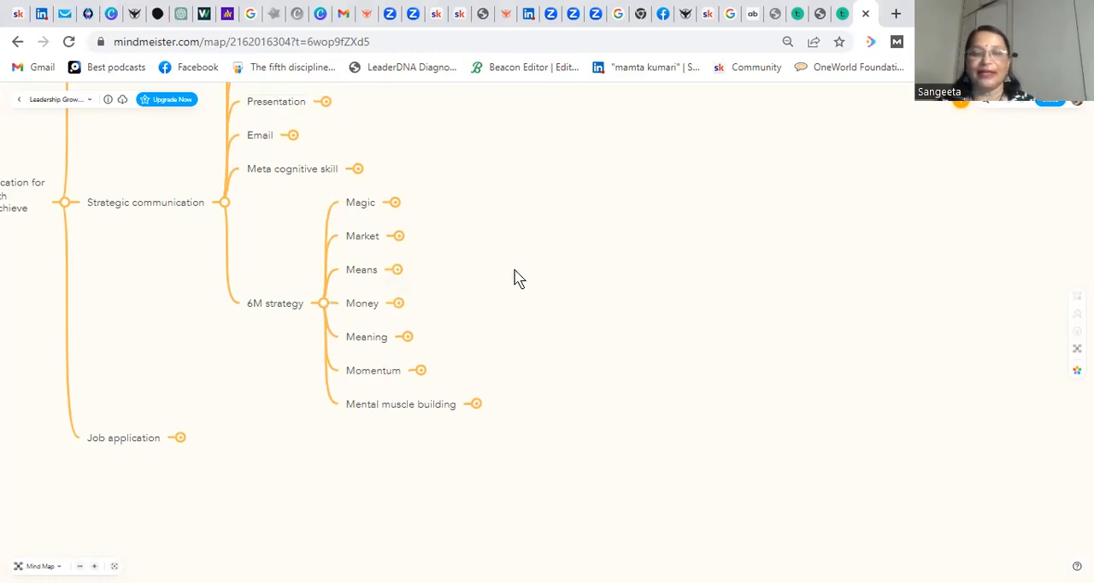
pyautogui.moveTo(398, 308)
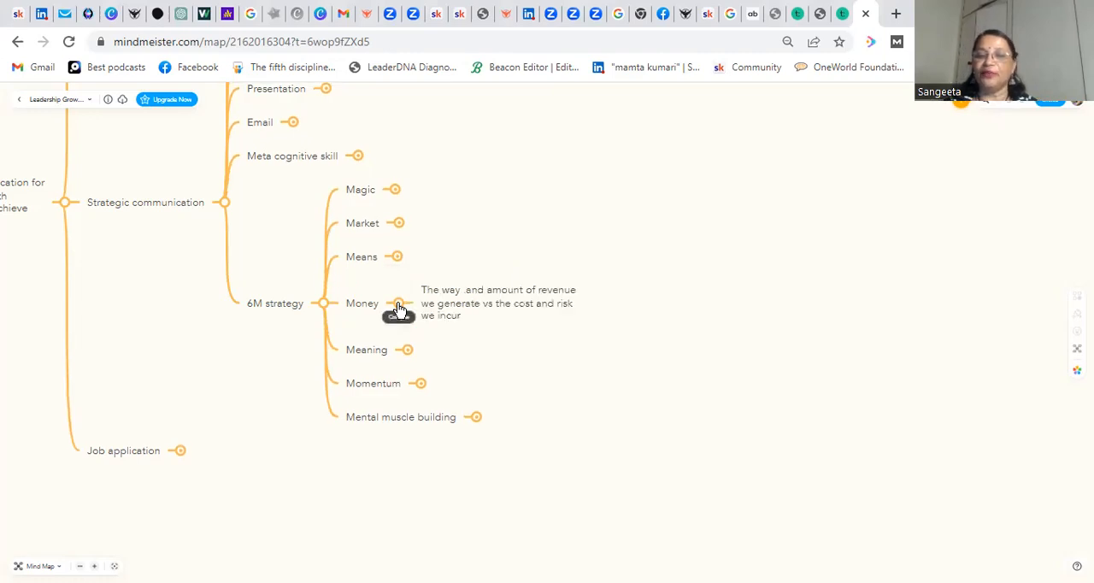
pyautogui.moveTo(671, 391)
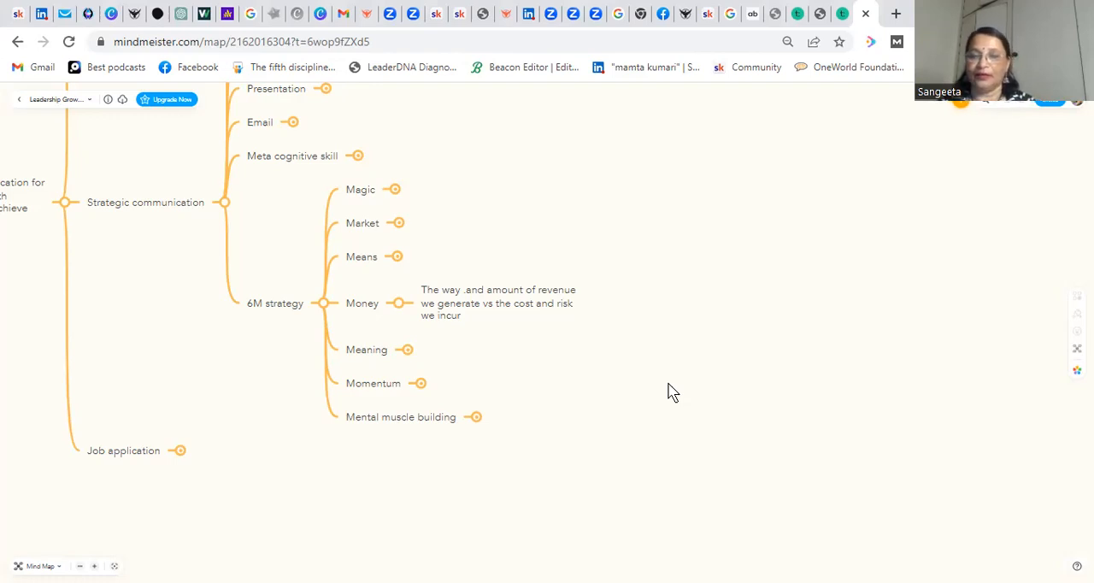
pyautogui.moveTo(399, 309)
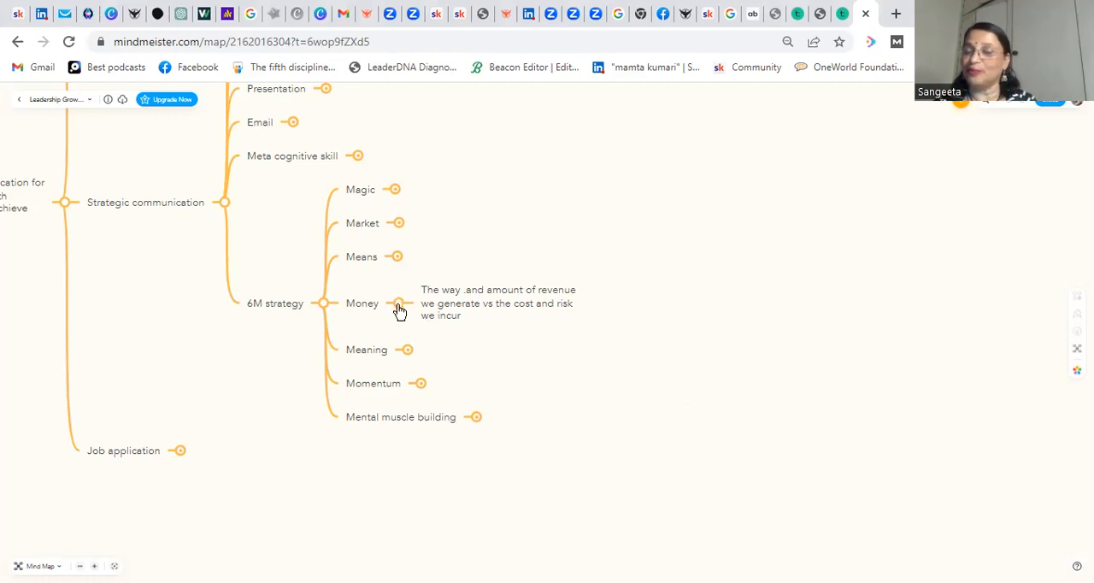
pyautogui.moveTo(527, 320)
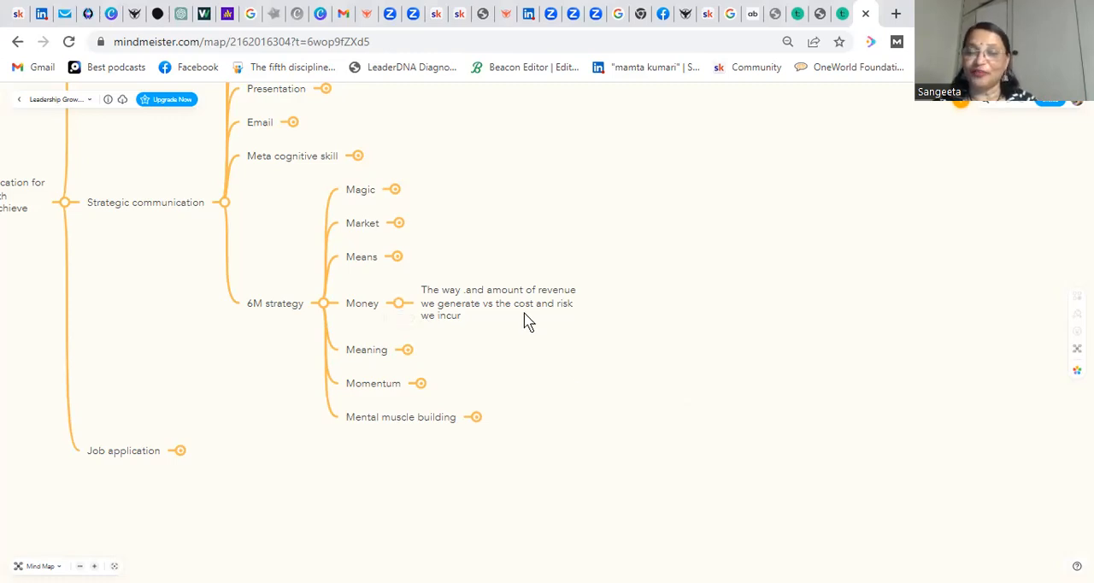
pyautogui.moveTo(501, 368)
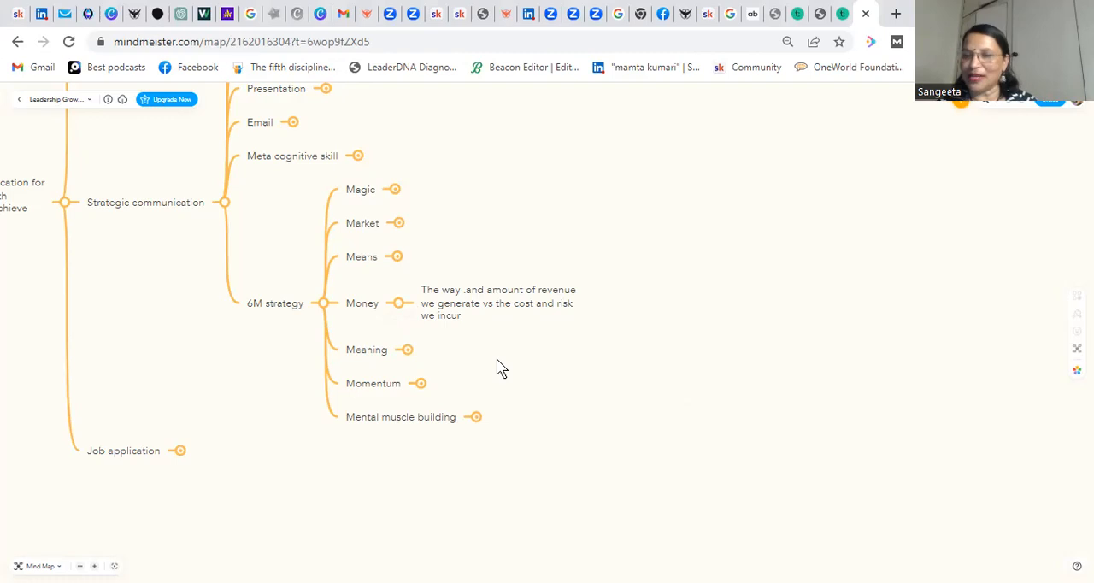
pyautogui.moveTo(444, 342)
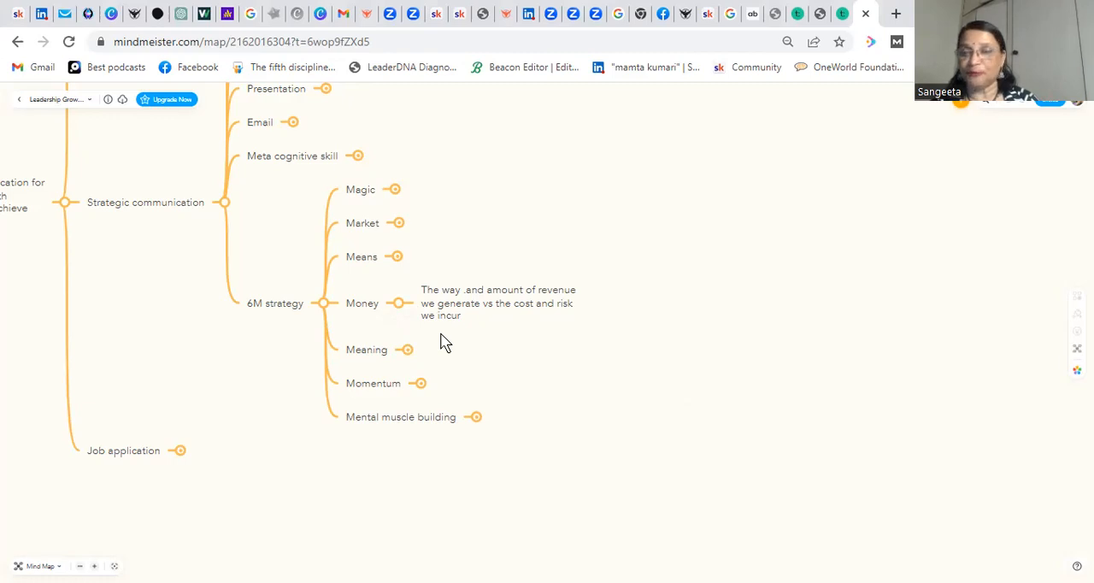
pyautogui.moveTo(401, 308)
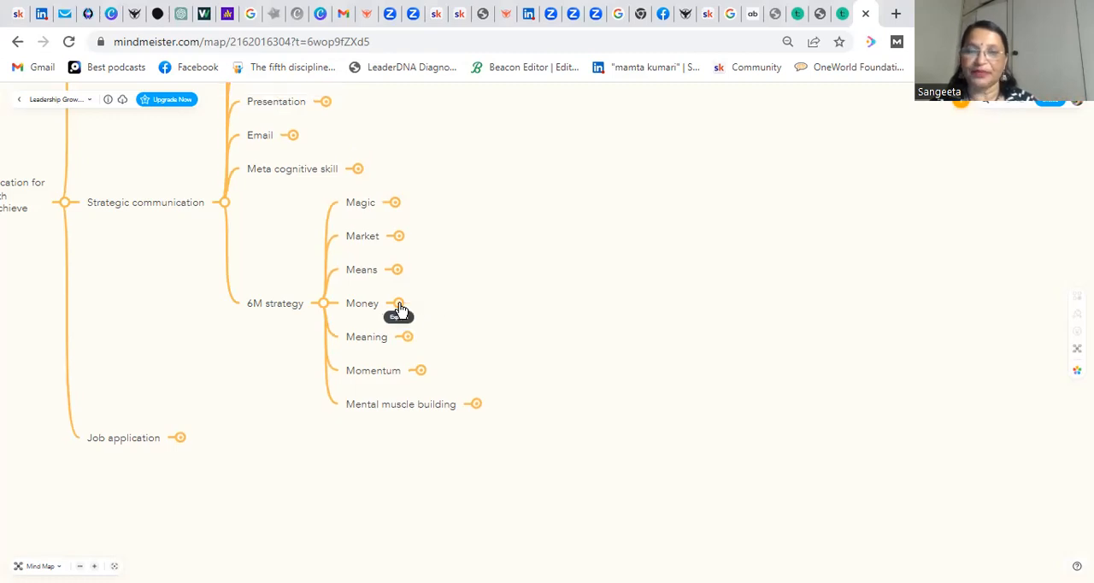
pyautogui.moveTo(407, 342)
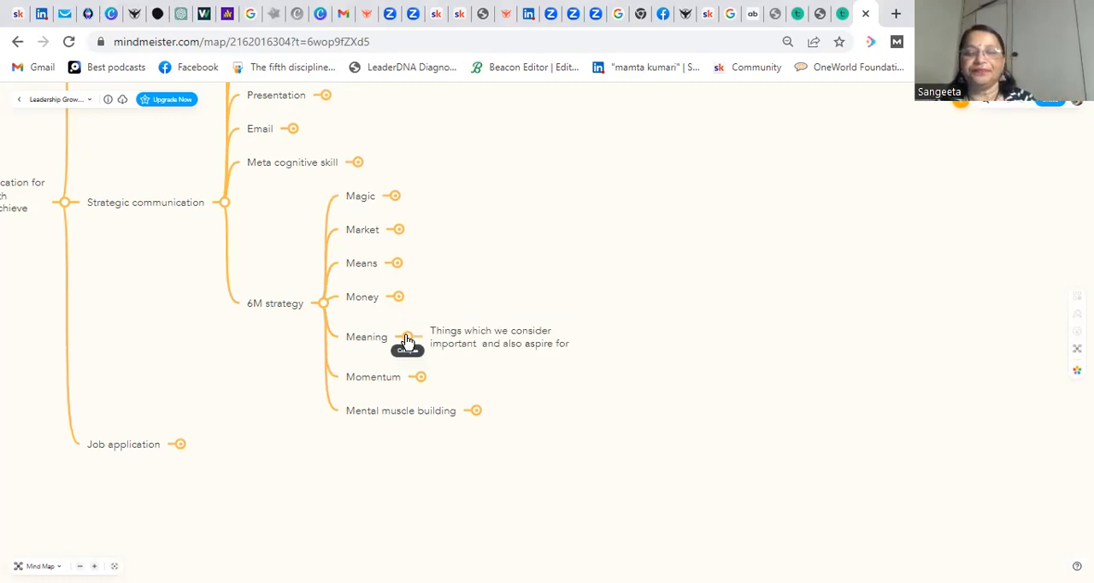
pyautogui.moveTo(570, 382)
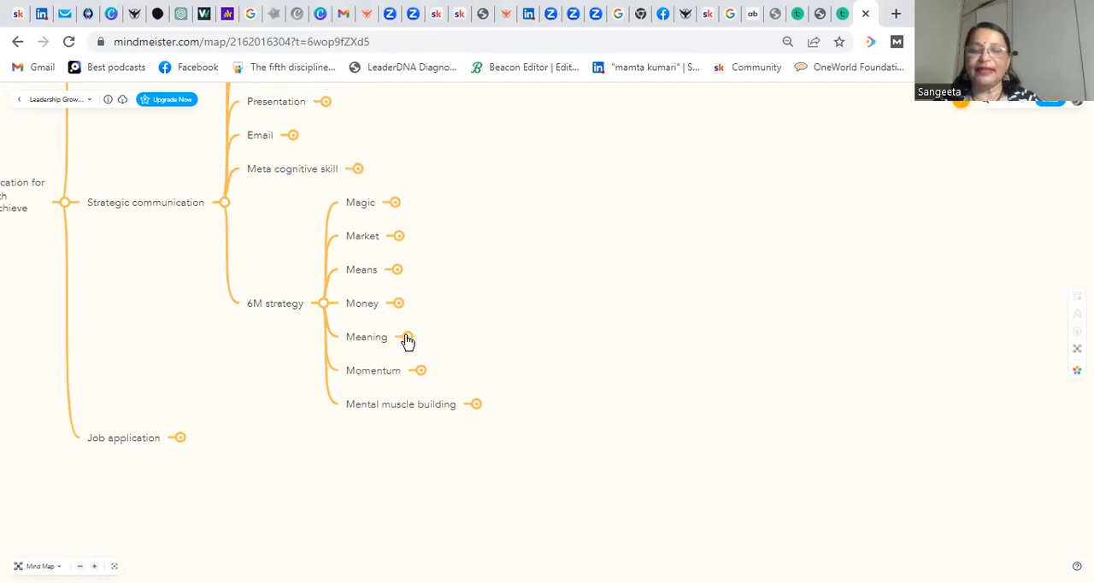
pyautogui.moveTo(423, 378)
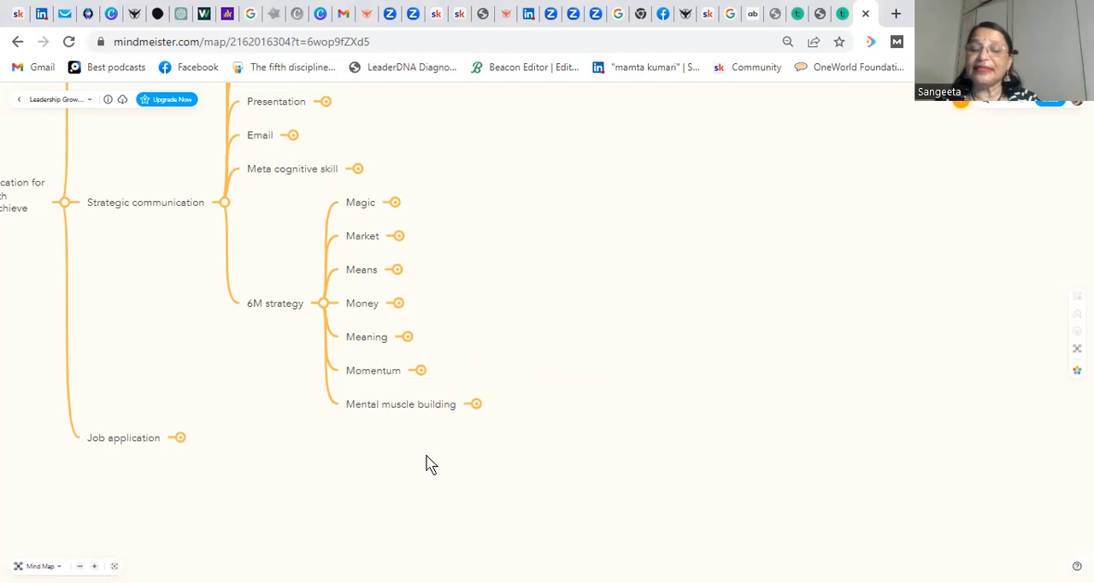
pyautogui.moveTo(479, 407)
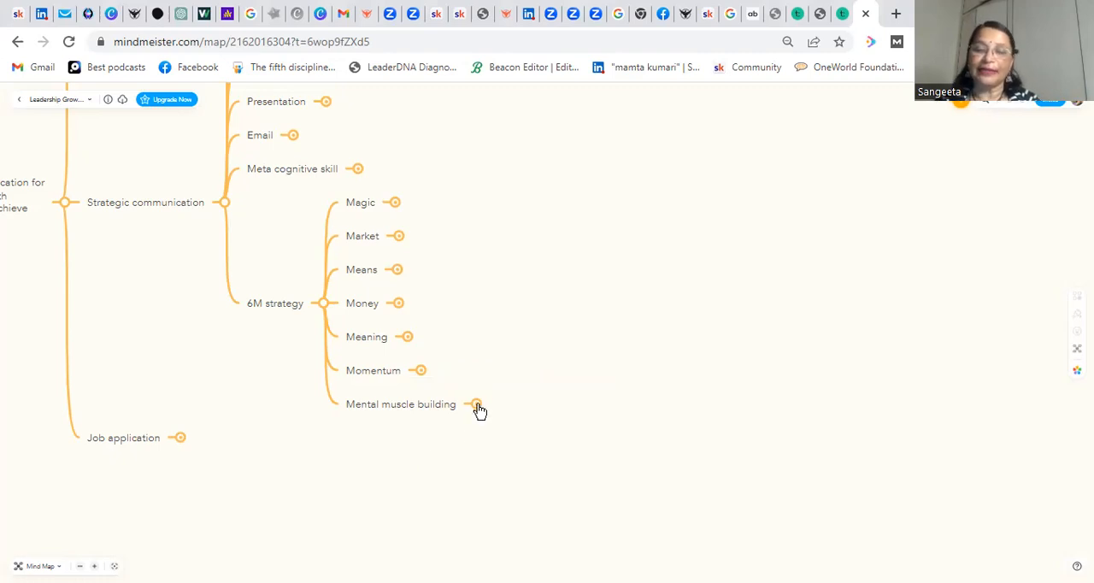
# Step: Expand Mental muscle building to show its explanation note
pyautogui.click(477, 404)
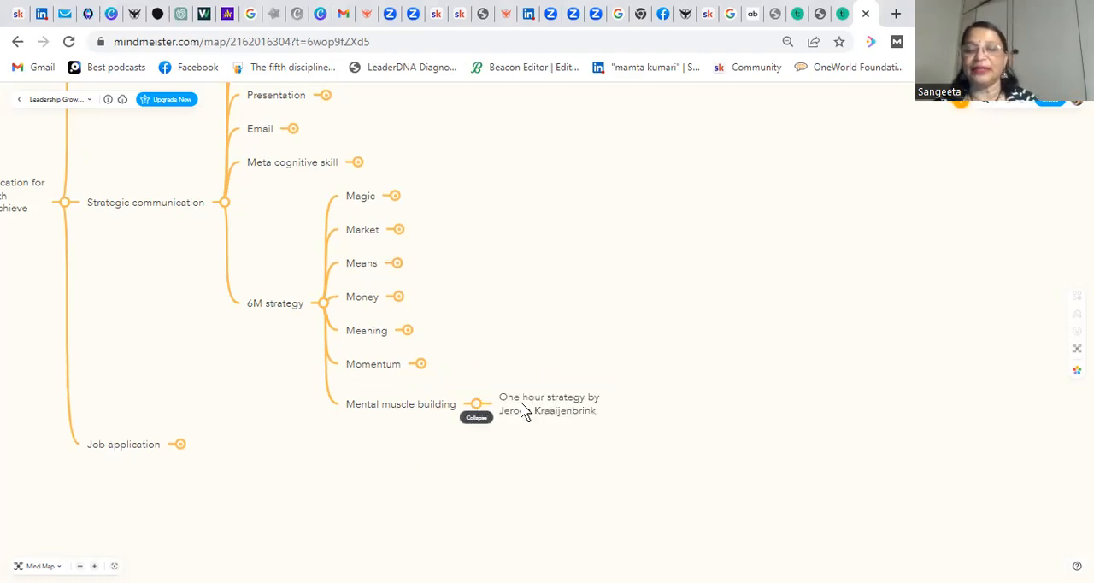
pyautogui.moveTo(713, 474)
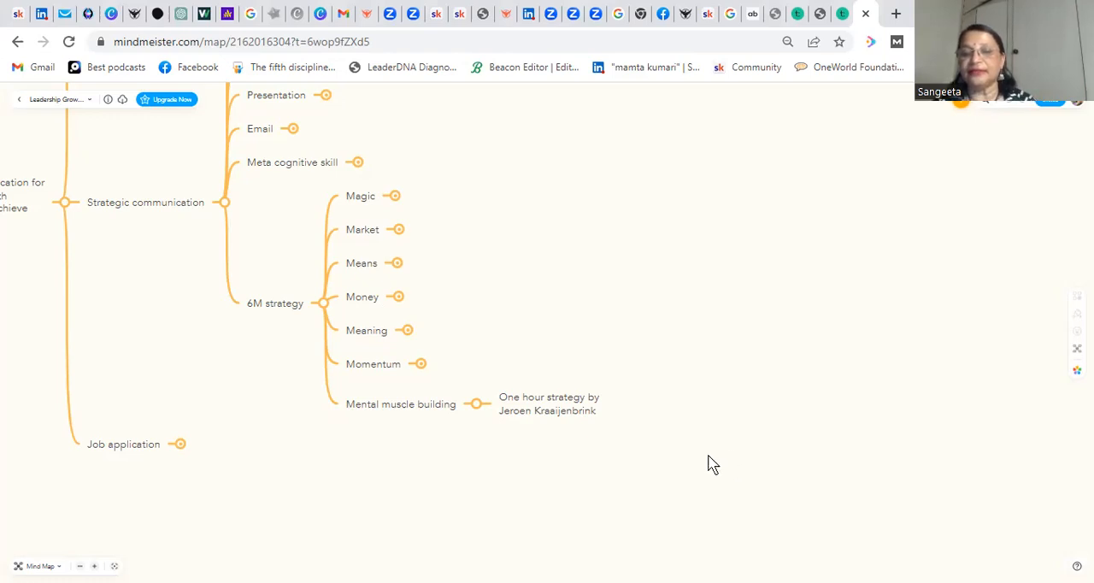
pyautogui.moveTo(677, 437)
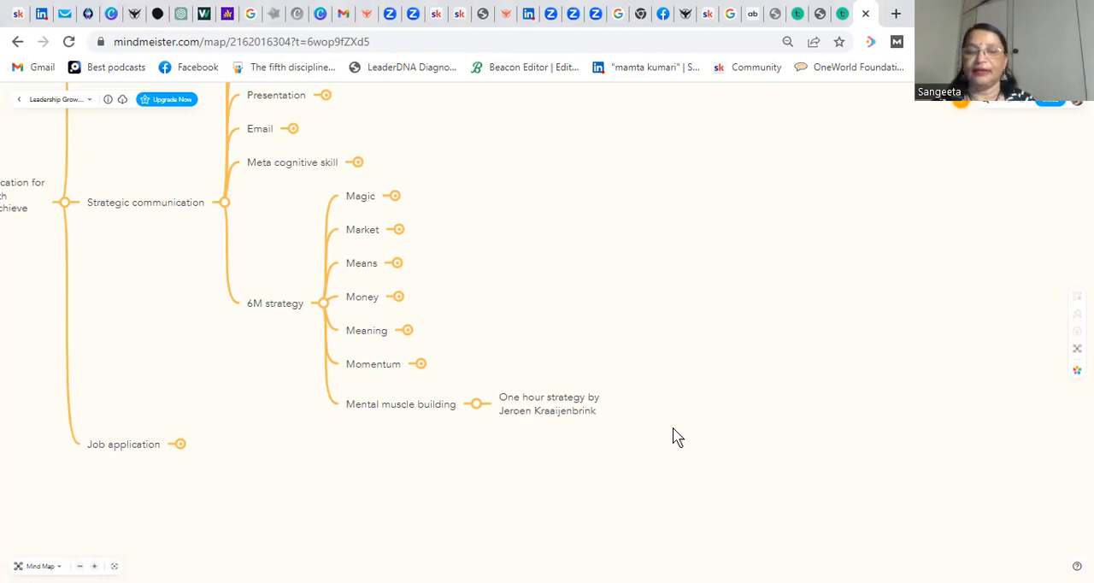
pyautogui.moveTo(444, 431)
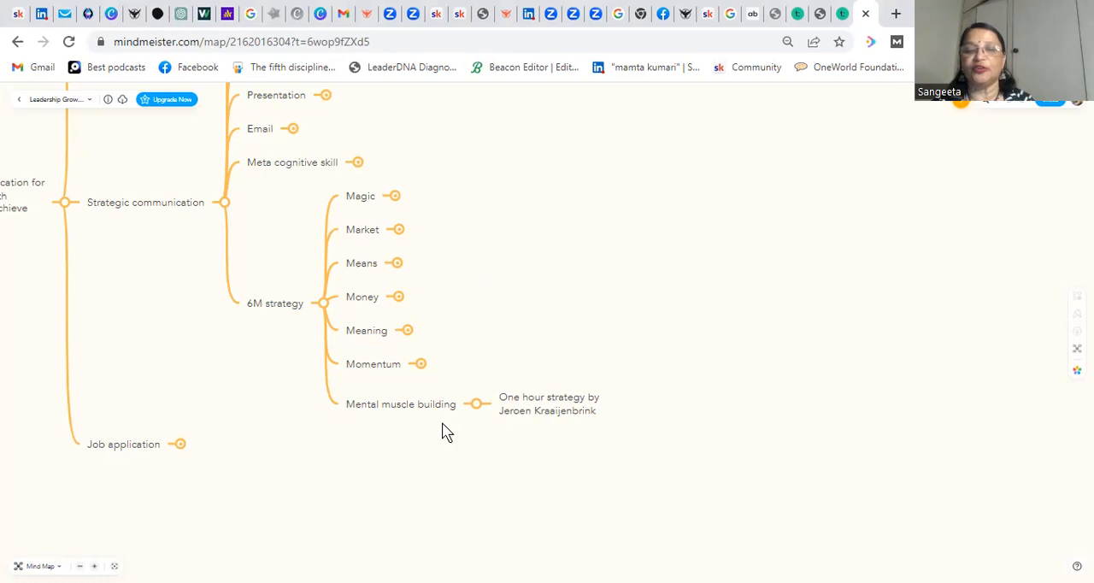
pyautogui.moveTo(342, 359)
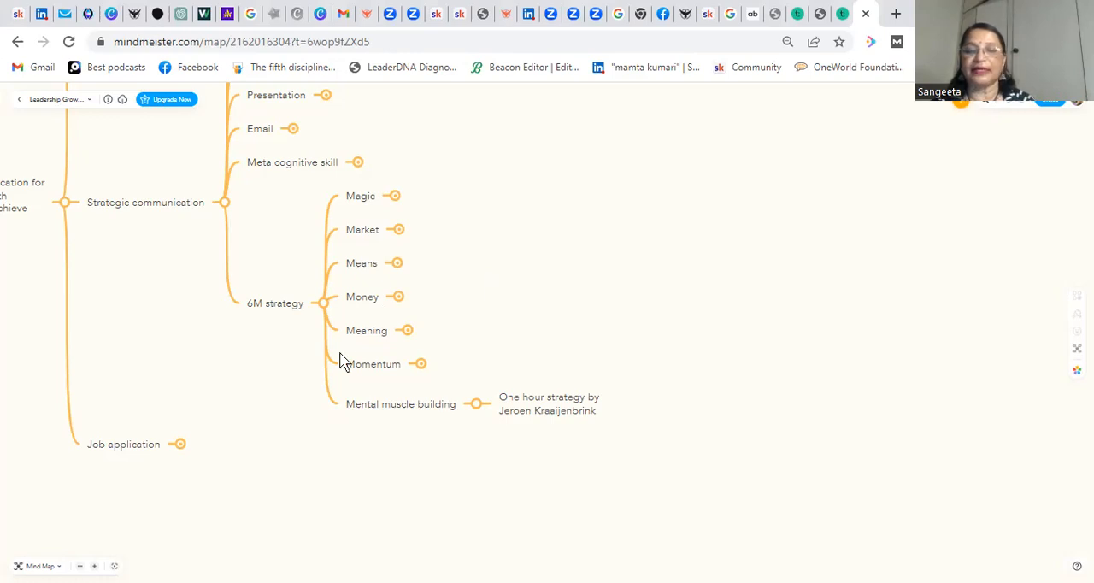
pyautogui.moveTo(331, 312)
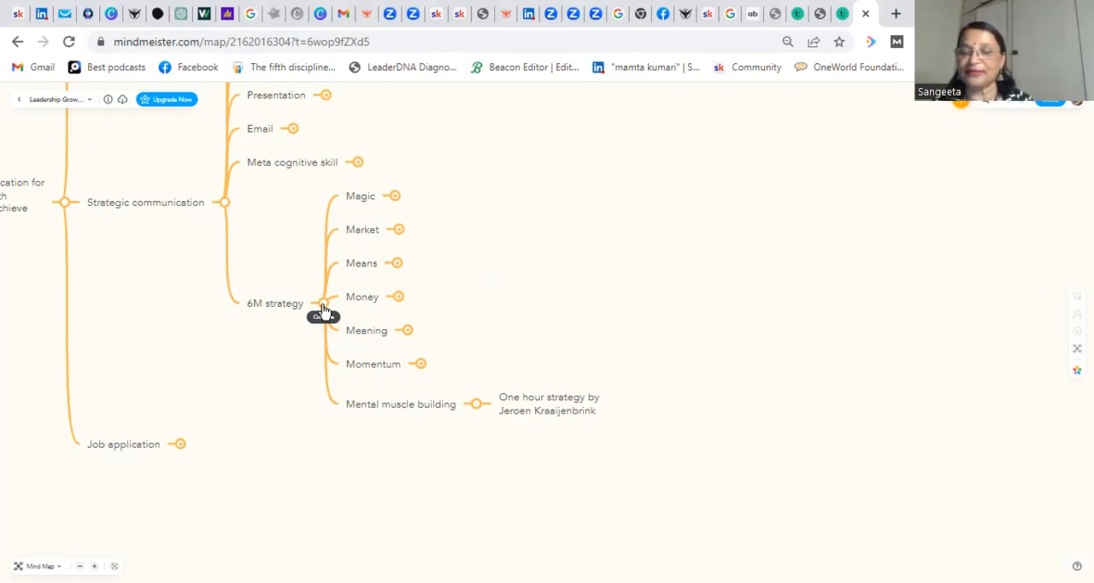
# Step: Collapse the 6M strategy node, hiding its six strategy children
pyautogui.click(323, 310)
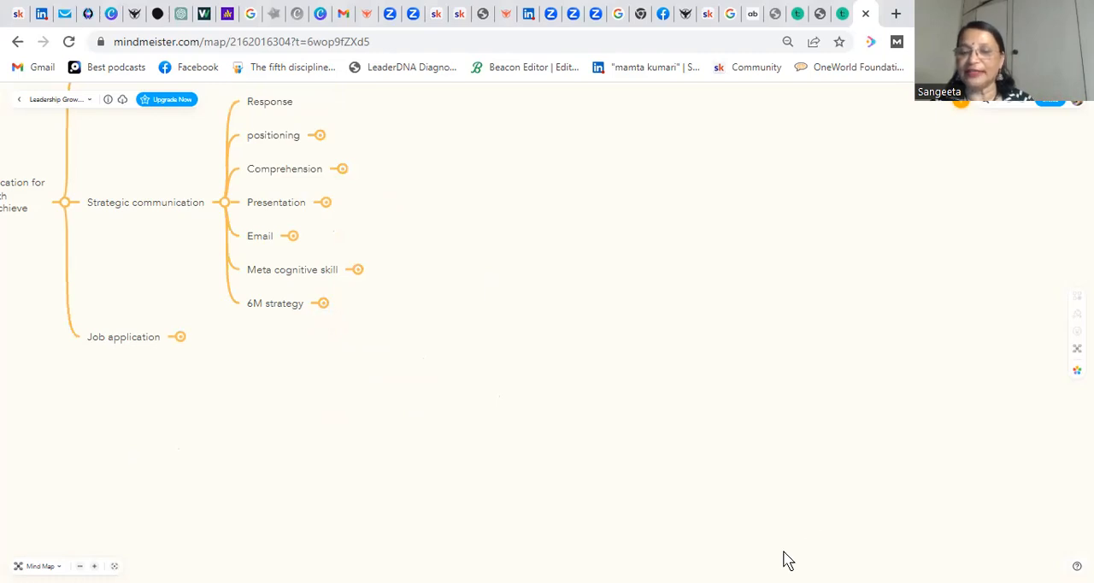